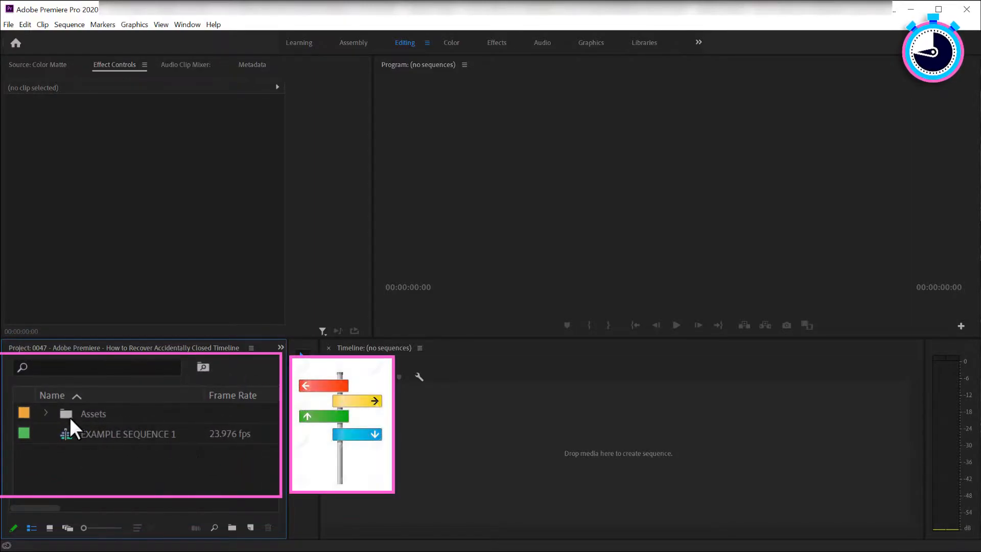
{"action": "mouse_move", "coordinate": [82, 451]}
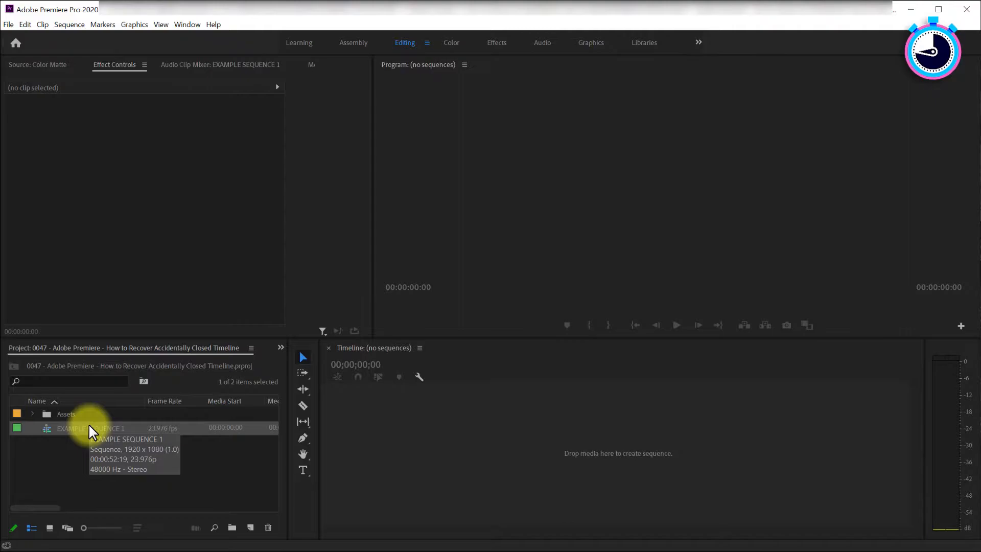
Load EXAMPLE SEQUENCE 1 from the Project panel onto the timeline.
{"action": "double_click", "coordinate": [90, 427]}
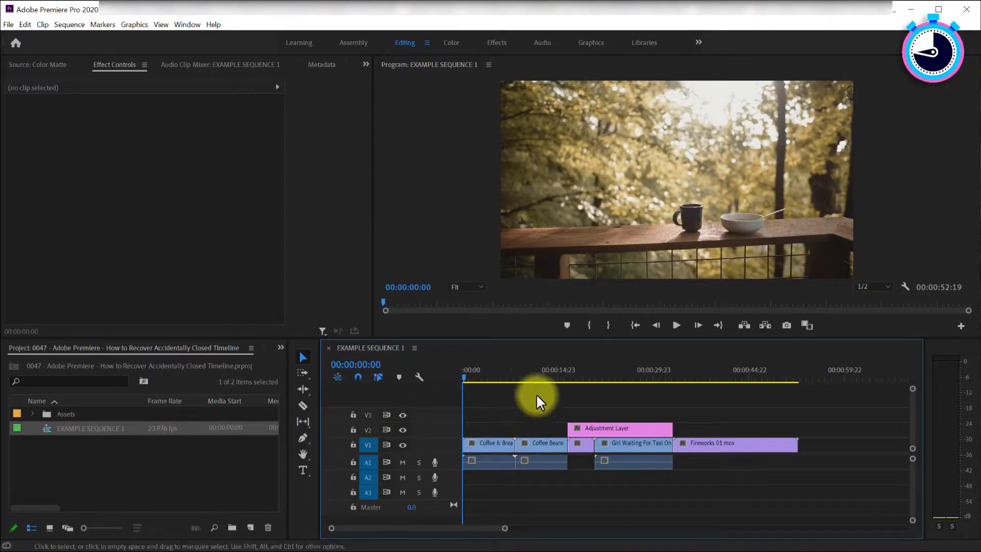
{"action": "mouse_move", "coordinate": [804, 423]}
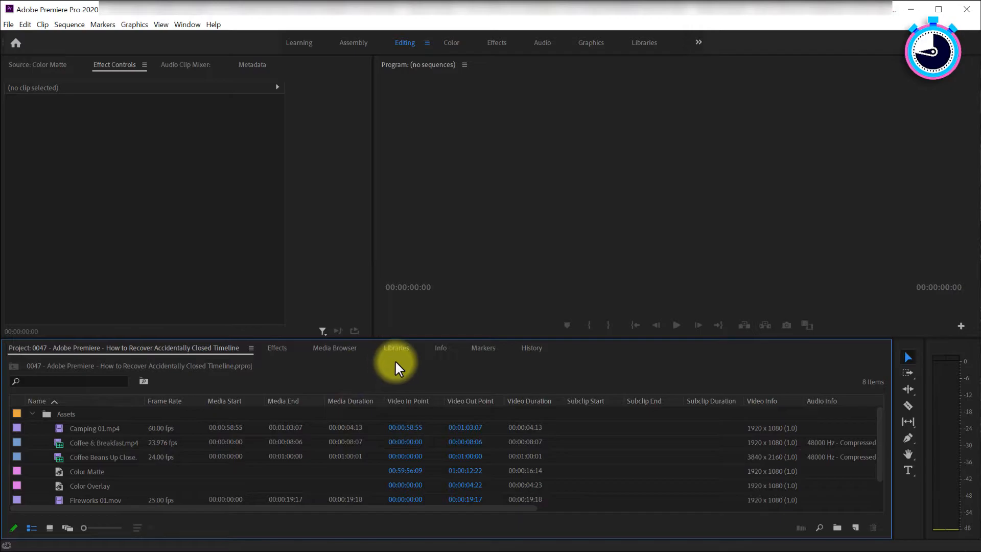
{"action": "mouse_move", "coordinate": [178, 35]}
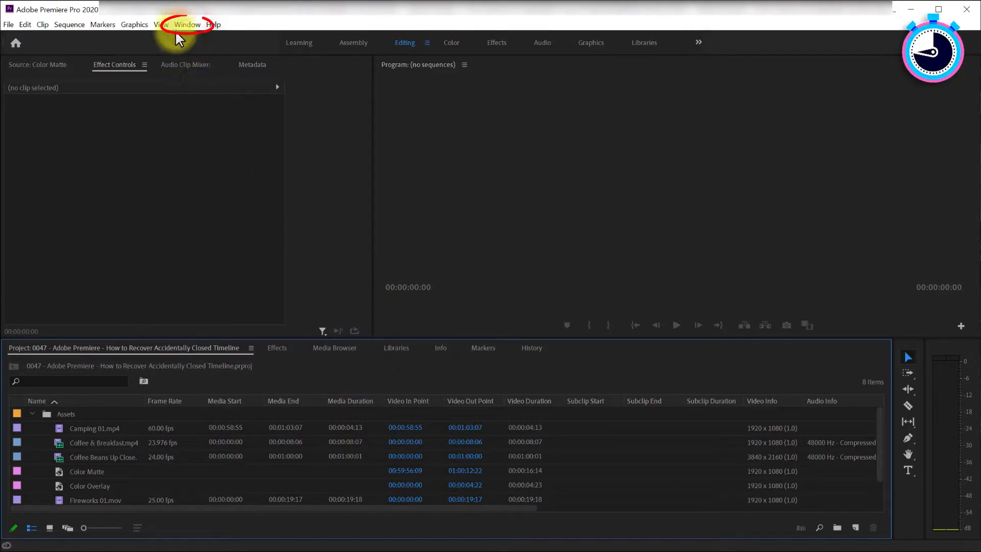
Restore the empty Timeline panel to the workspace via the Window menu.
{"action": "left_click", "coordinate": [186, 24]}
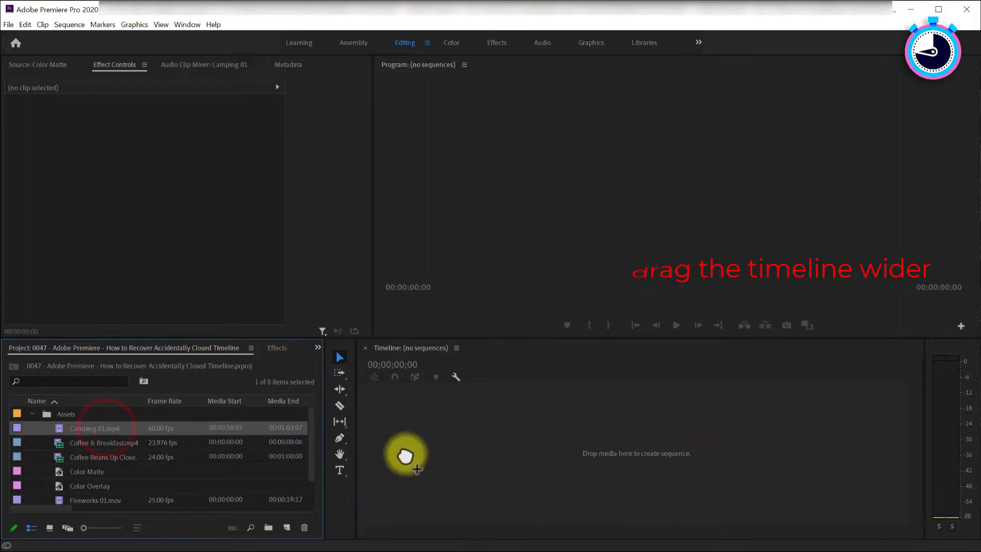
Make a trial sequence from Camping 01.mp4, then return to EXAMPLE SEQUENCE 1.
{"action": "left_click_drag", "start_coordinate": [94, 428], "coordinate": [532, 444]}
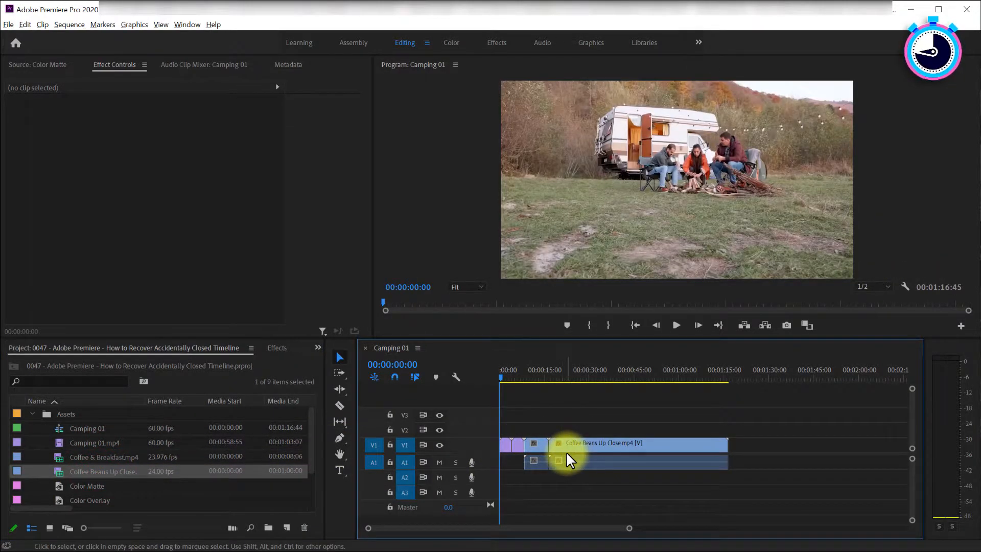
{"action": "left_click", "coordinate": [510, 347]}
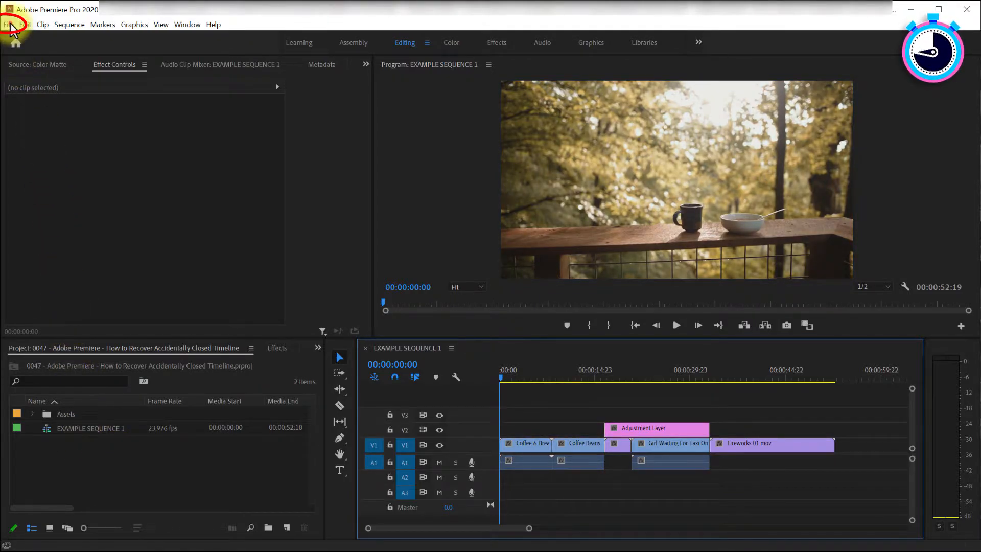
Start a File > Import and browse into the Adobe Premiere Pro Auto-Save folder.
{"action": "left_click", "coordinate": [9, 24]}
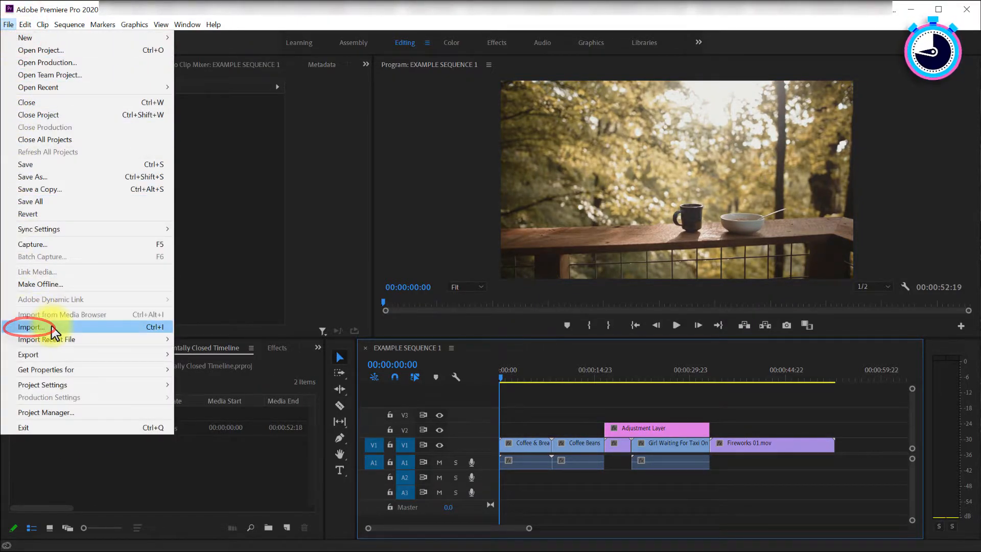
{"action": "left_click", "coordinate": [30, 327]}
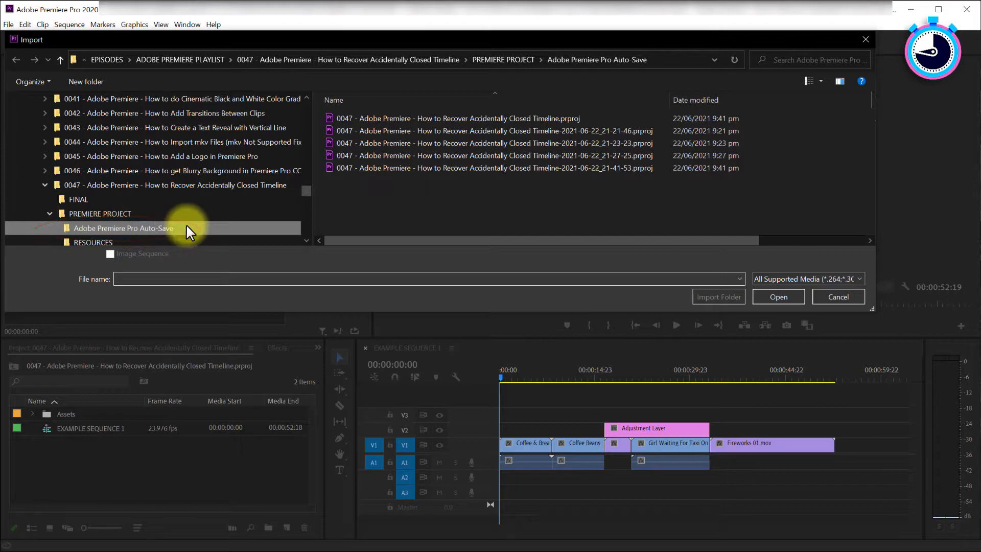
{"action": "left_click", "coordinate": [493, 167]}
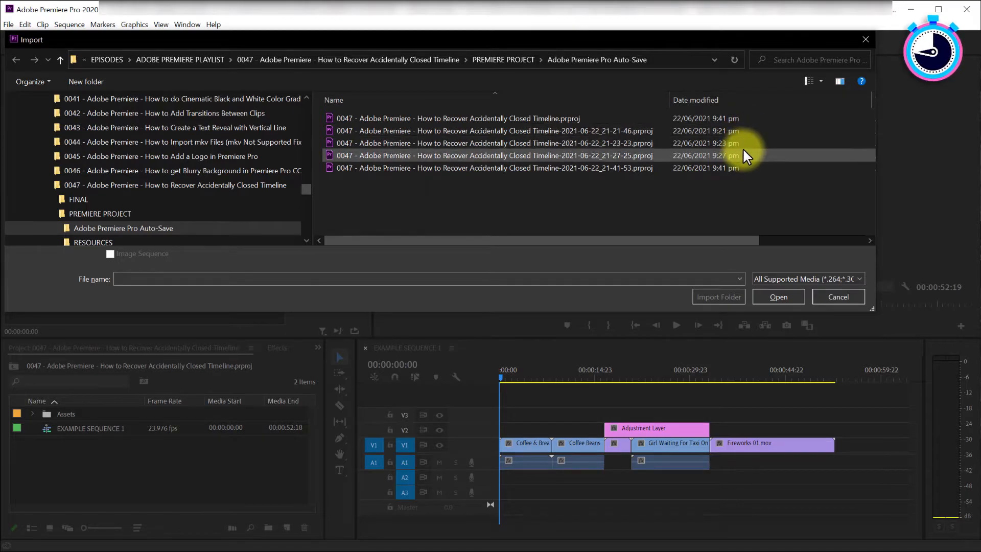
Compare the auto-saves by Date modified and choose the 21-21-46 .prproj.
{"action": "left_click", "coordinate": [494, 168]}
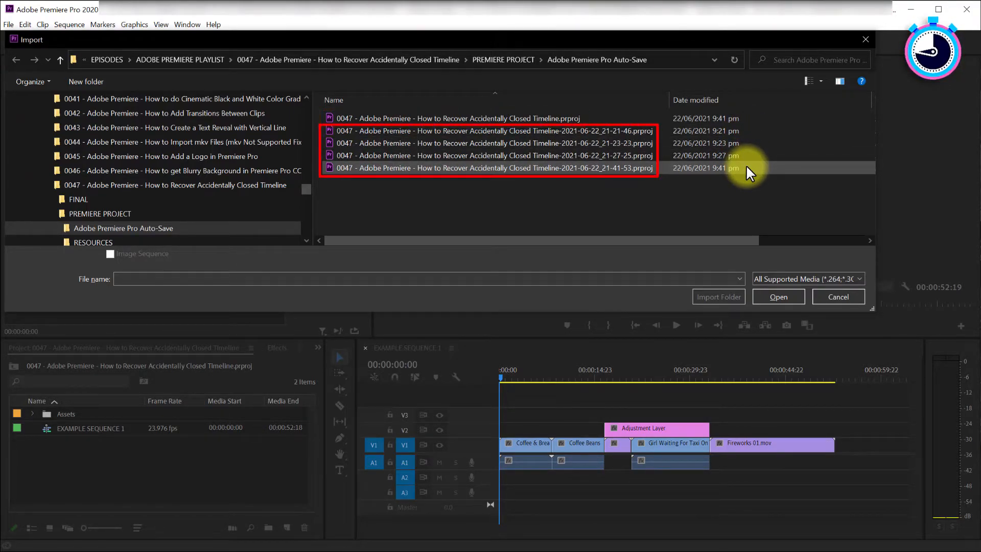
{"action": "left_click", "coordinate": [495, 168]}
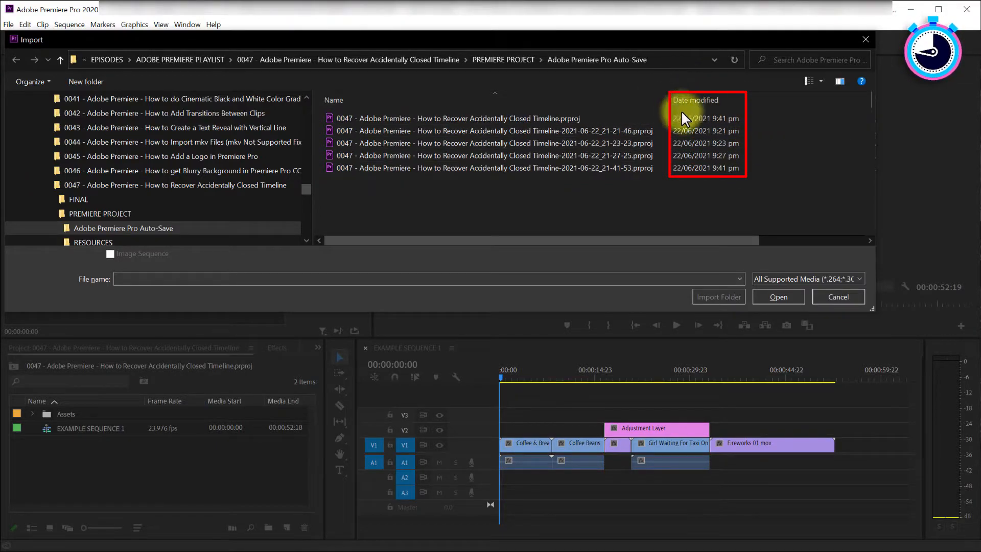
{"action": "mouse_move", "coordinate": [742, 115]}
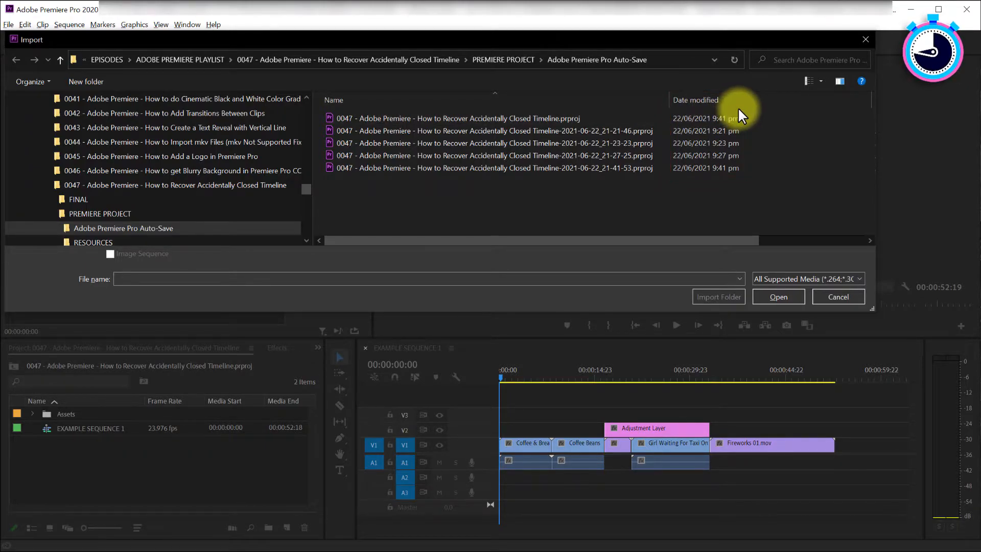
{"action": "left_click", "coordinate": [458, 119]}
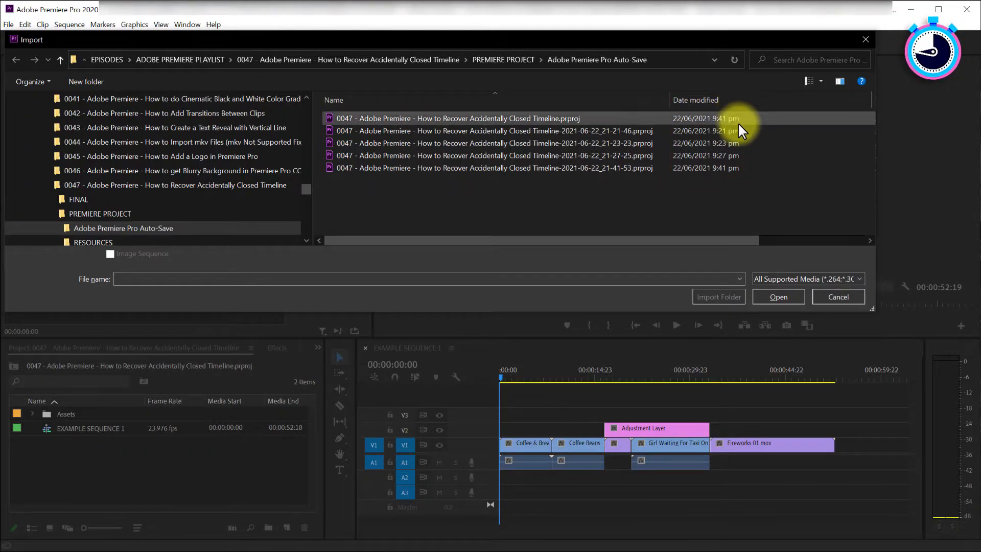
{"action": "left_click", "coordinate": [778, 296]}
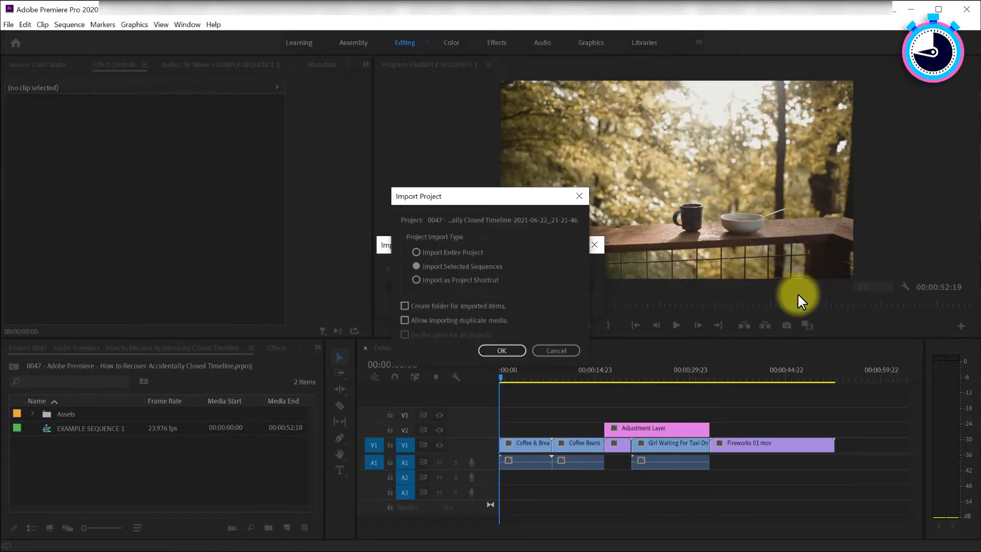
Import only EXAMPLE SEQUENCE 2 from the auto-save and load it onto the timeline.
{"action": "left_click", "coordinate": [417, 266]}
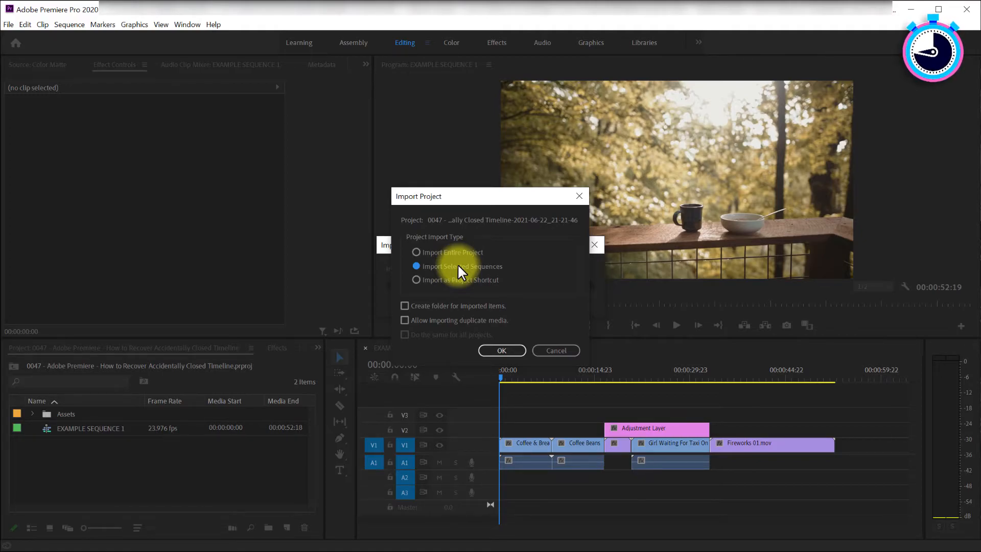
{"action": "mouse_move", "coordinate": [478, 257]}
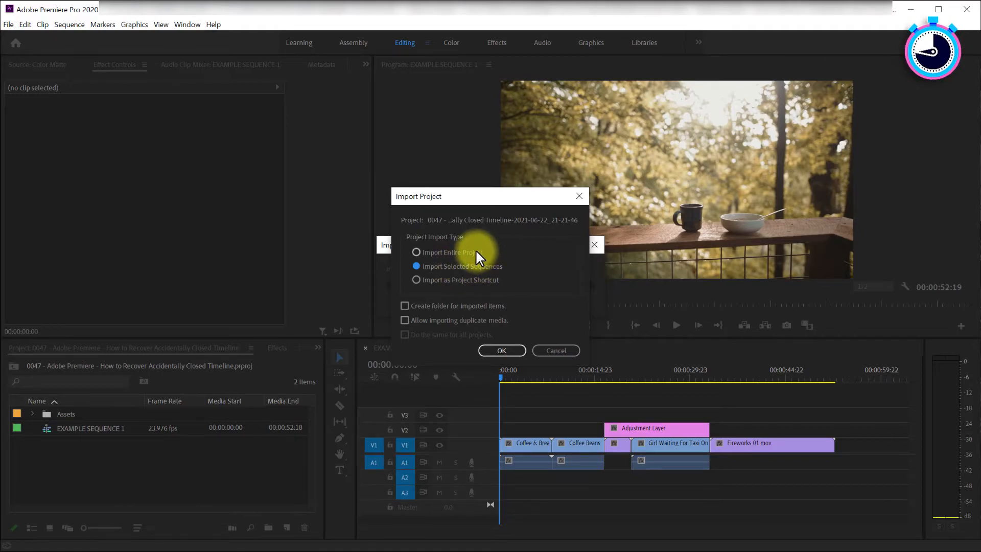
{"action": "mouse_move", "coordinate": [495, 269]}
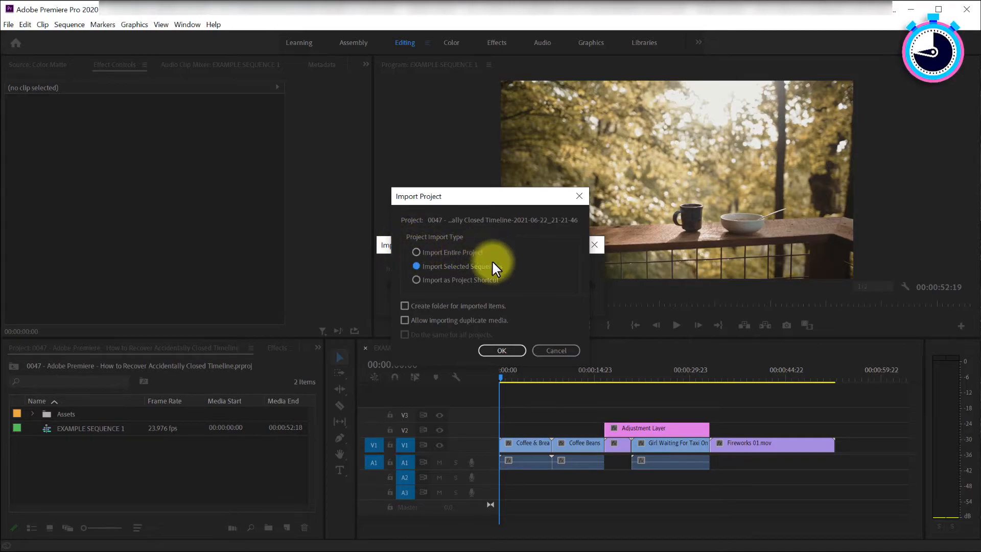
{"action": "left_click", "coordinate": [500, 351]}
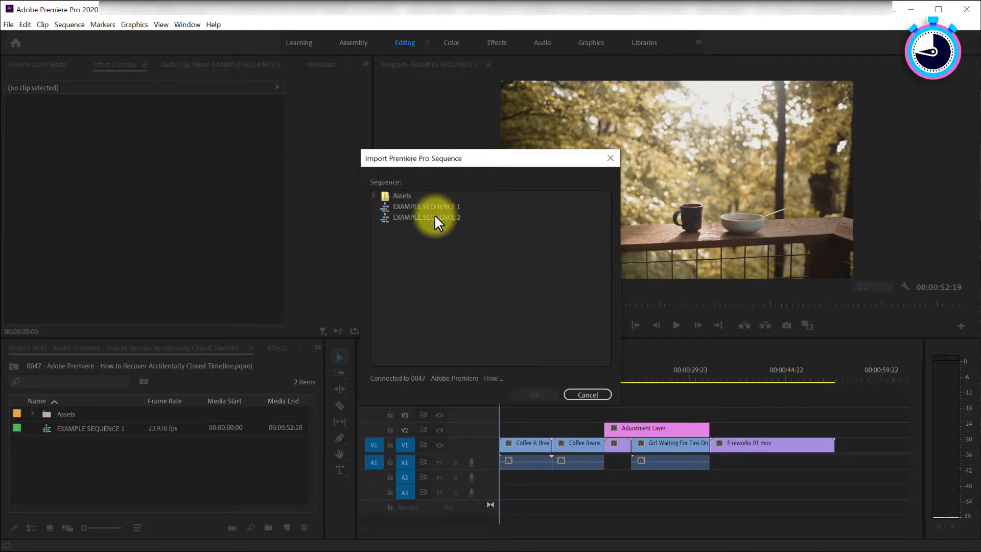
{"action": "left_click", "coordinate": [426, 217]}
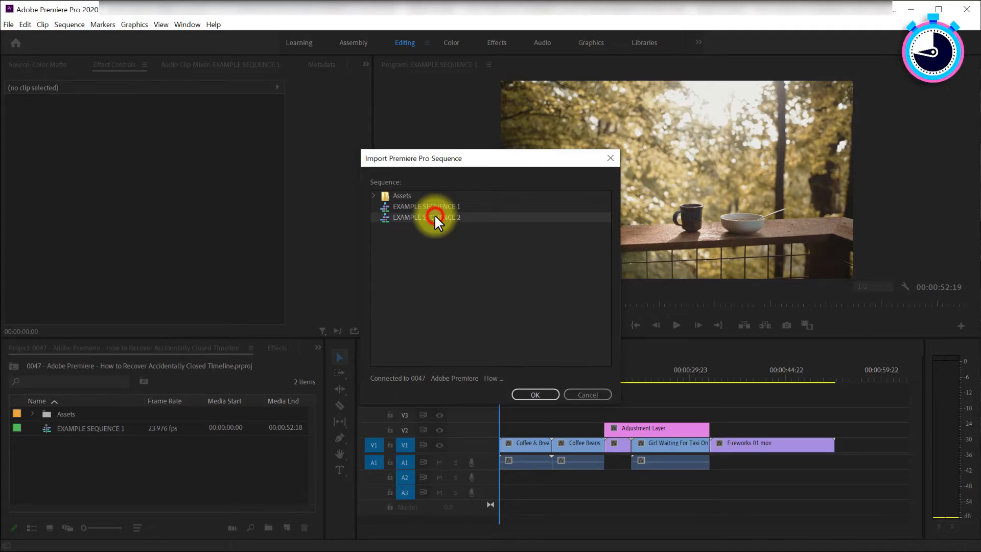
{"action": "left_click", "coordinate": [535, 395]}
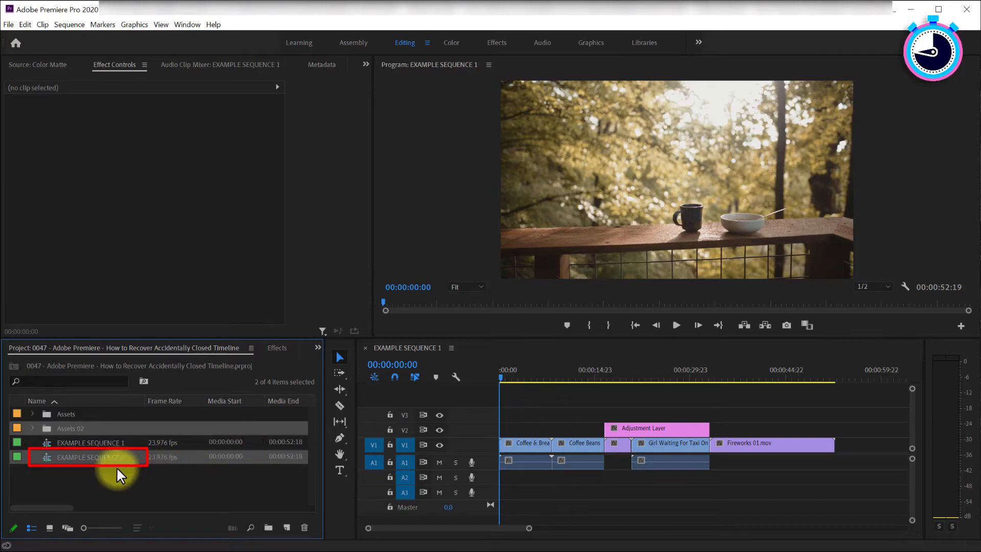
{"action": "double_click", "coordinate": [90, 457]}
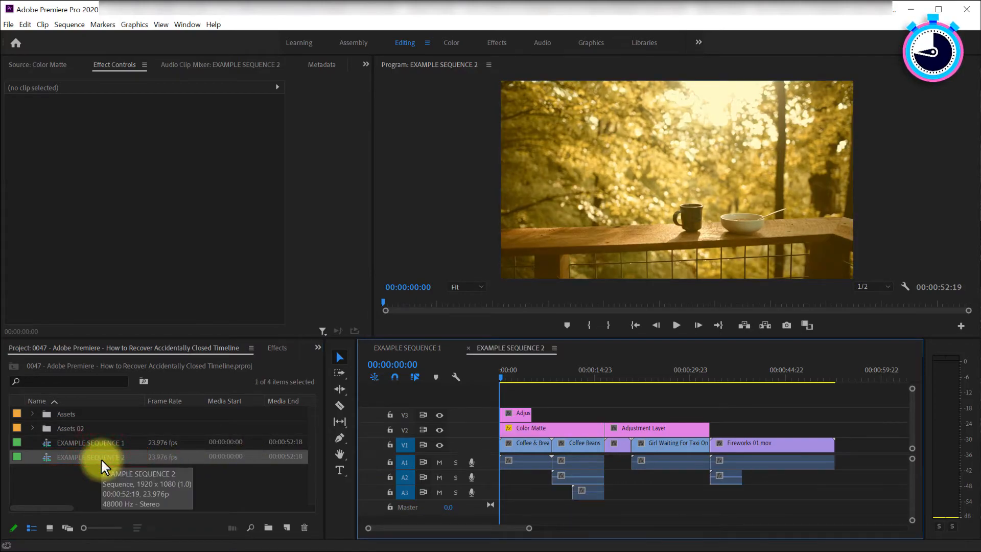